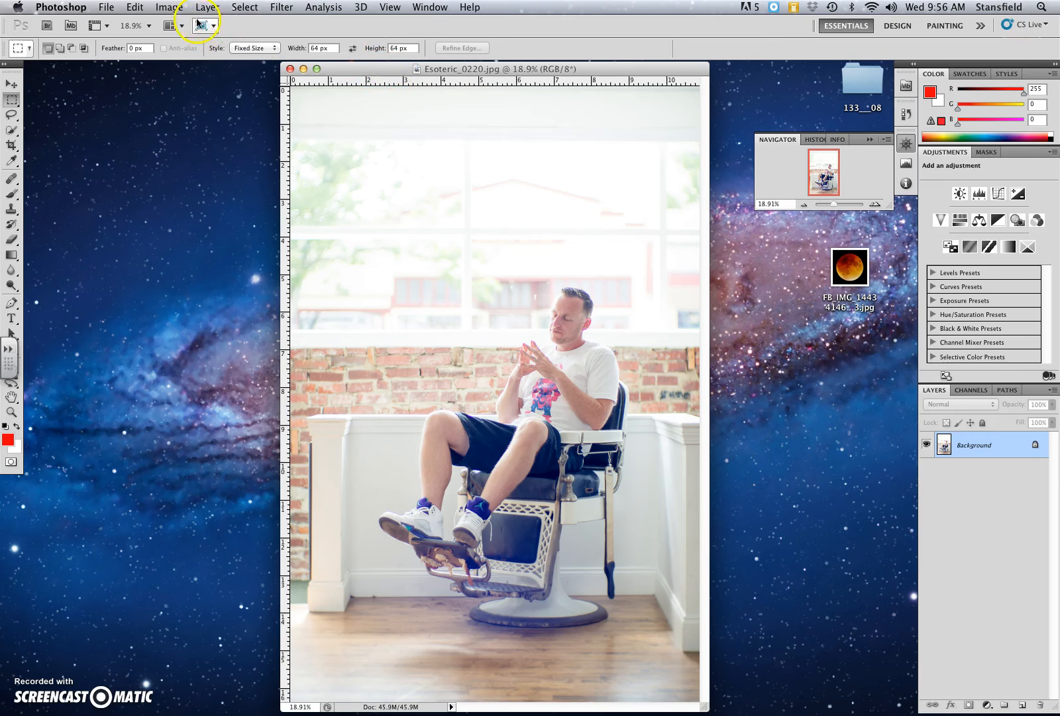
Step: Open the Image menu for the portrait photo Esoteric_0220.jpg
left_click(170, 7)
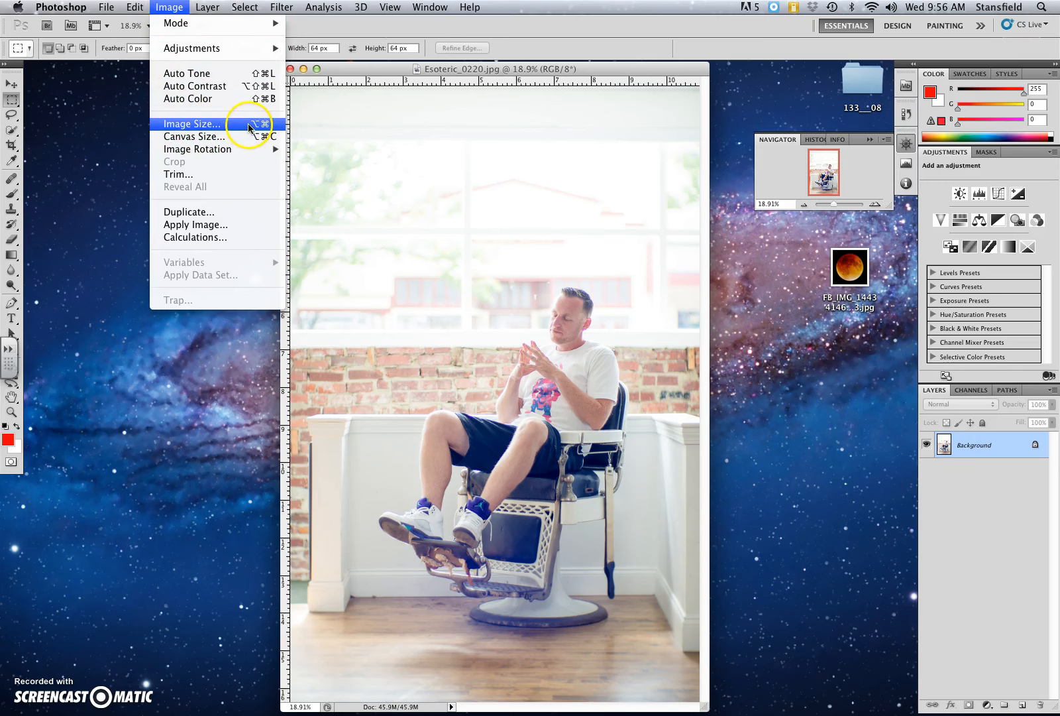
Step: Resize the photo in Image Size, shrinking it from 45.9M to 1.90M
left_click(193, 123)
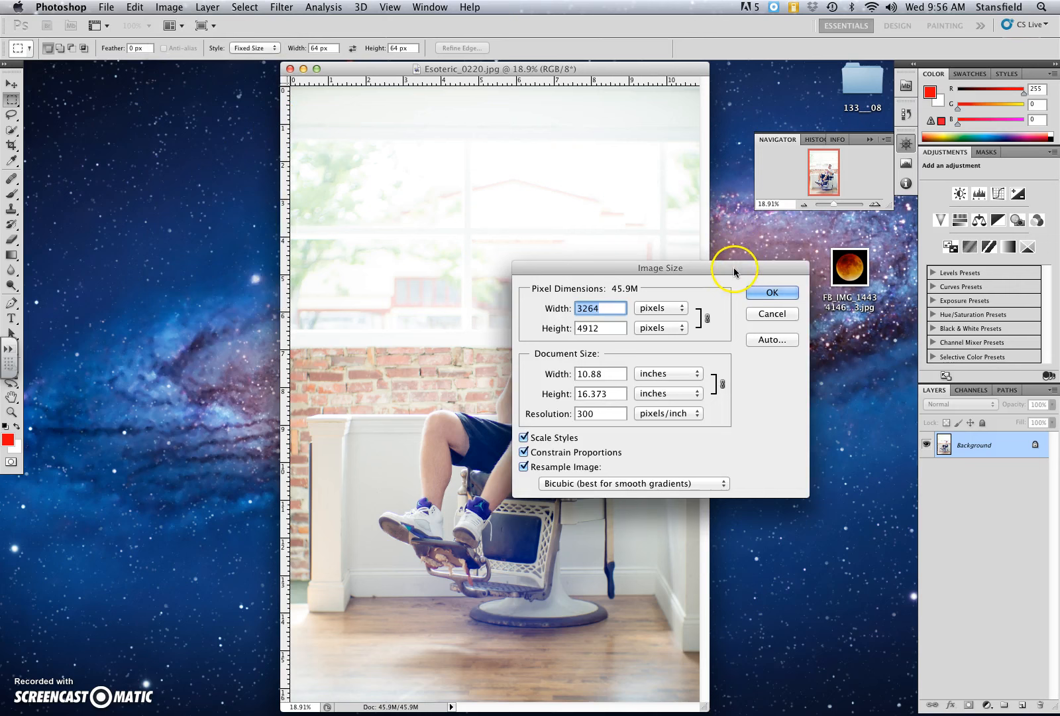
mouse_move(531, 294)
type("7")
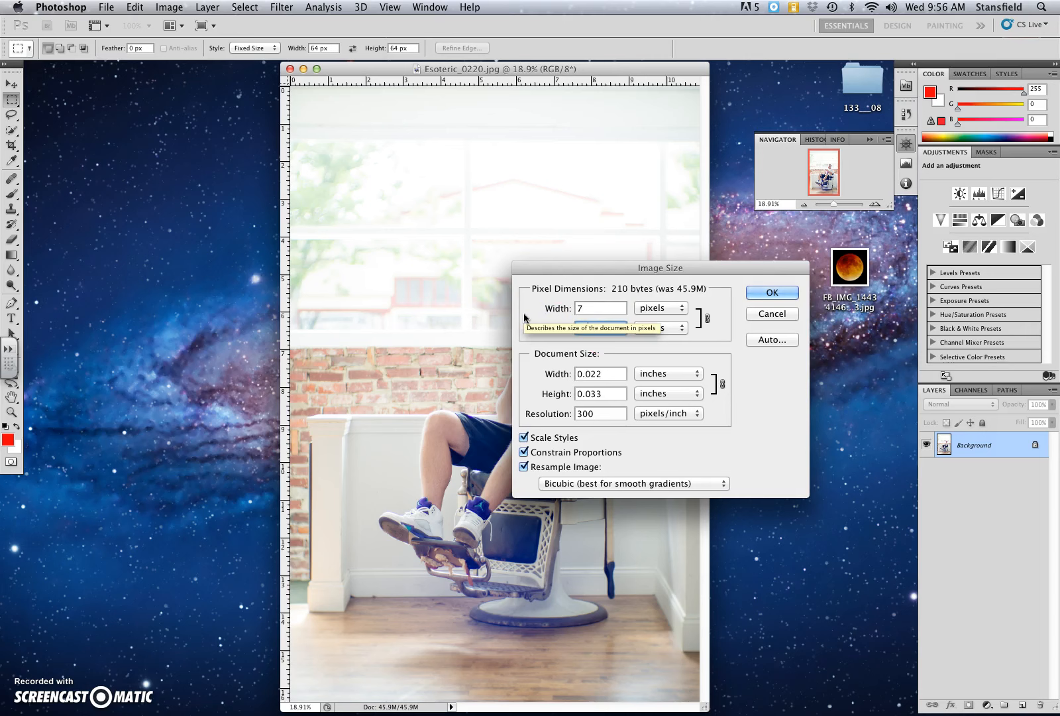
left_click(771, 292)
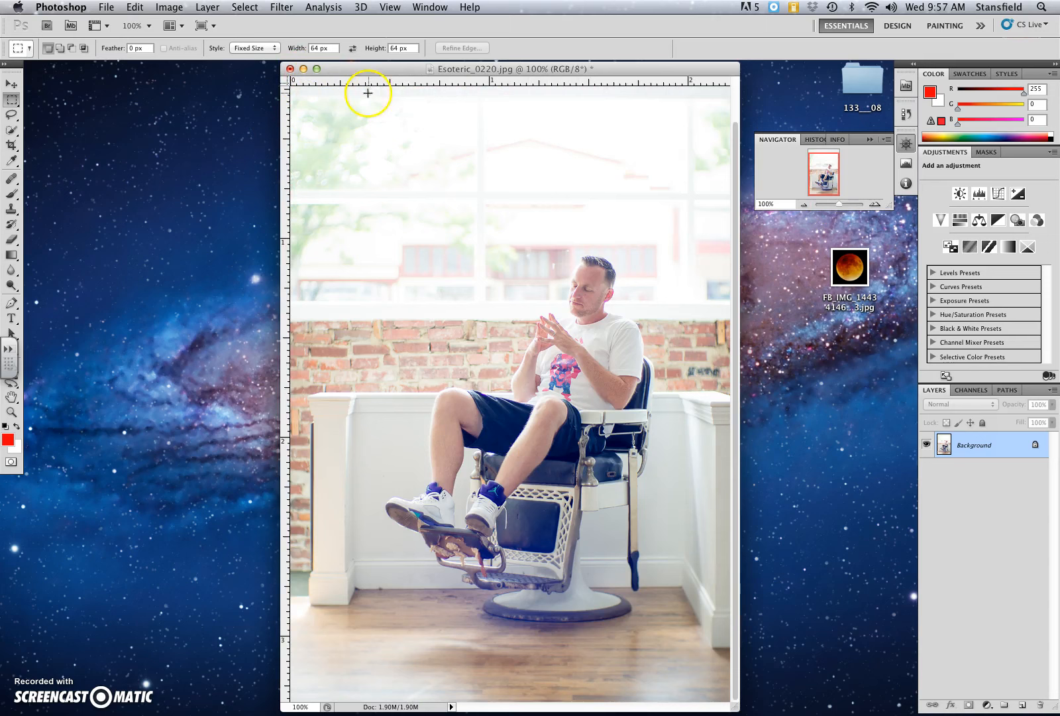
Step: Undo the resize, restoring Esoteric_0220.jpg to 45.9M
left_click(134, 7)
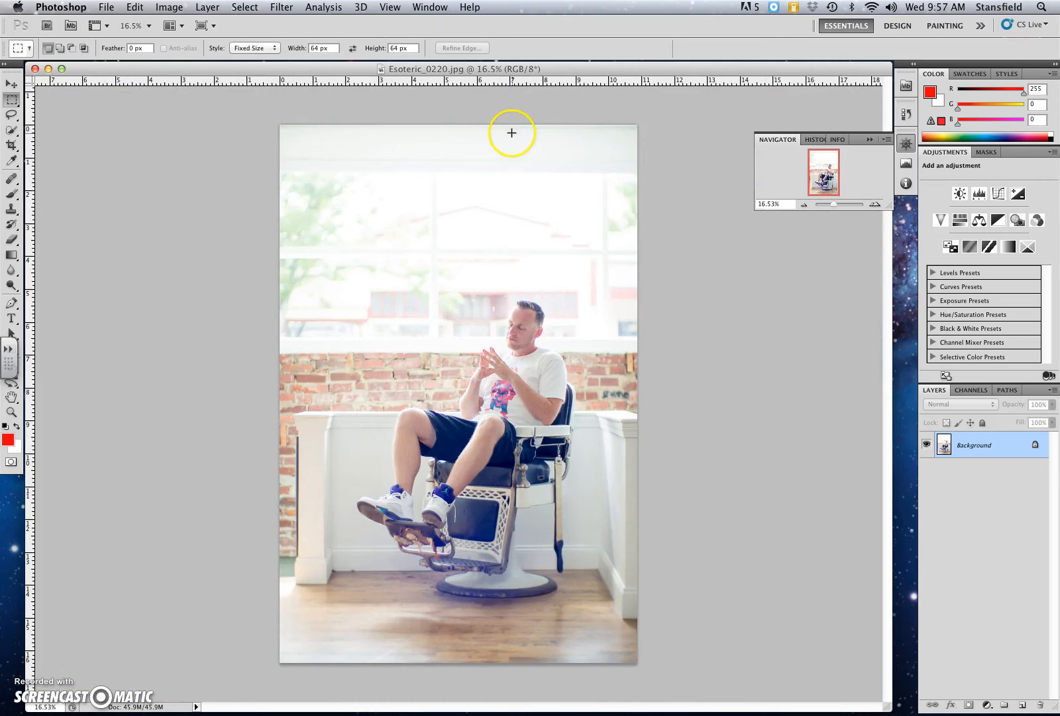
Step: In Image Size, set height to 10 inches at 300 ppi (1993×3000 px), then open Resample choices
left_click(168, 7)
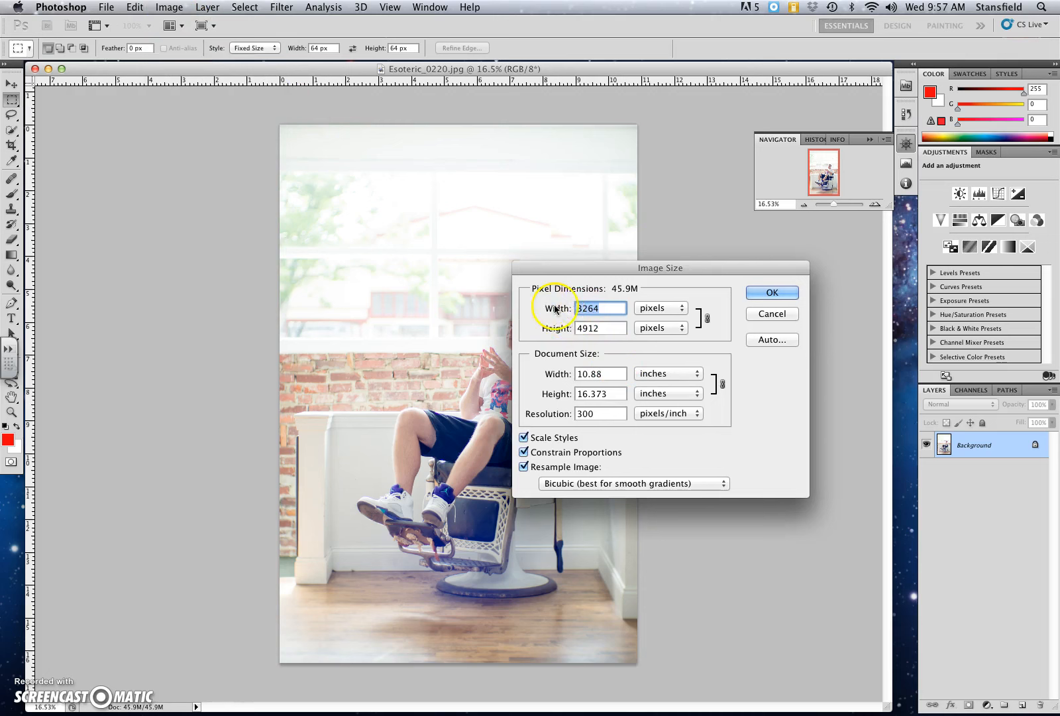
left_click(598, 414)
type("10")
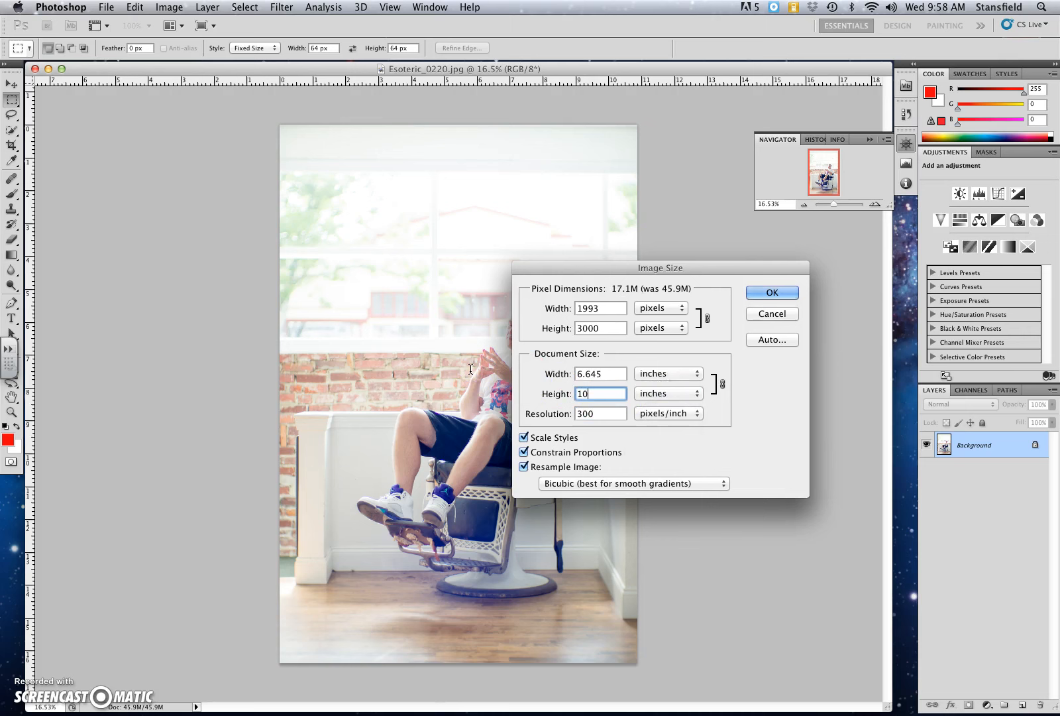
left_click(600, 373)
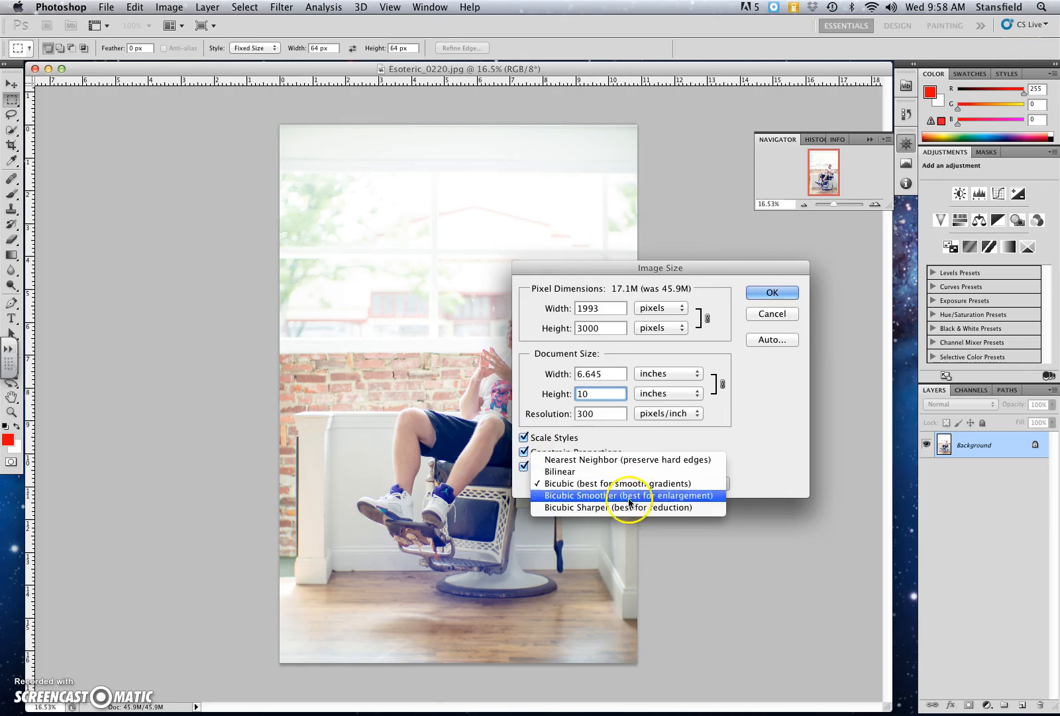
Step: Choose Bicubic Sharper resampling and apply the 10-inch, 300 ppi resize
left_click(615, 483)
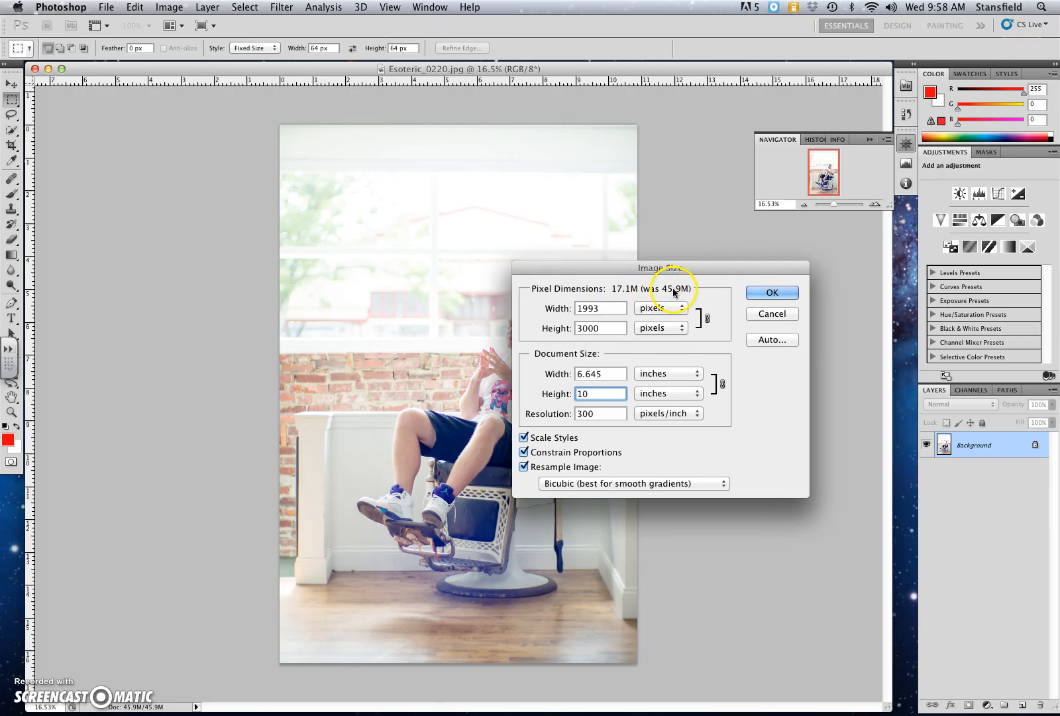
left_click(632, 483)
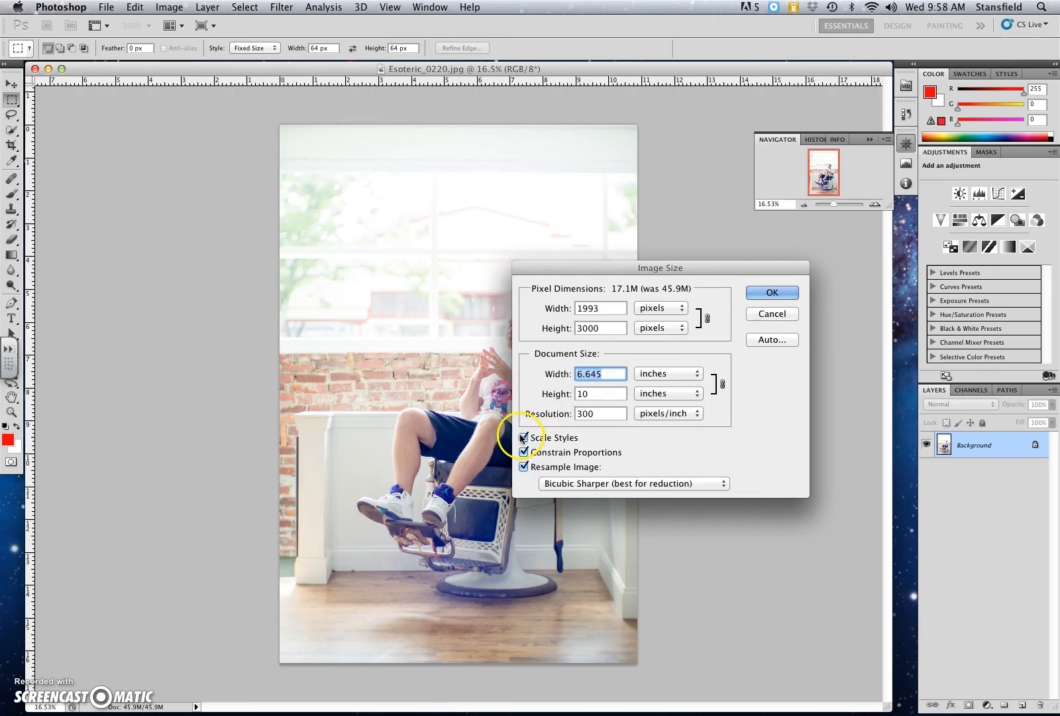
mouse_move(772, 292)
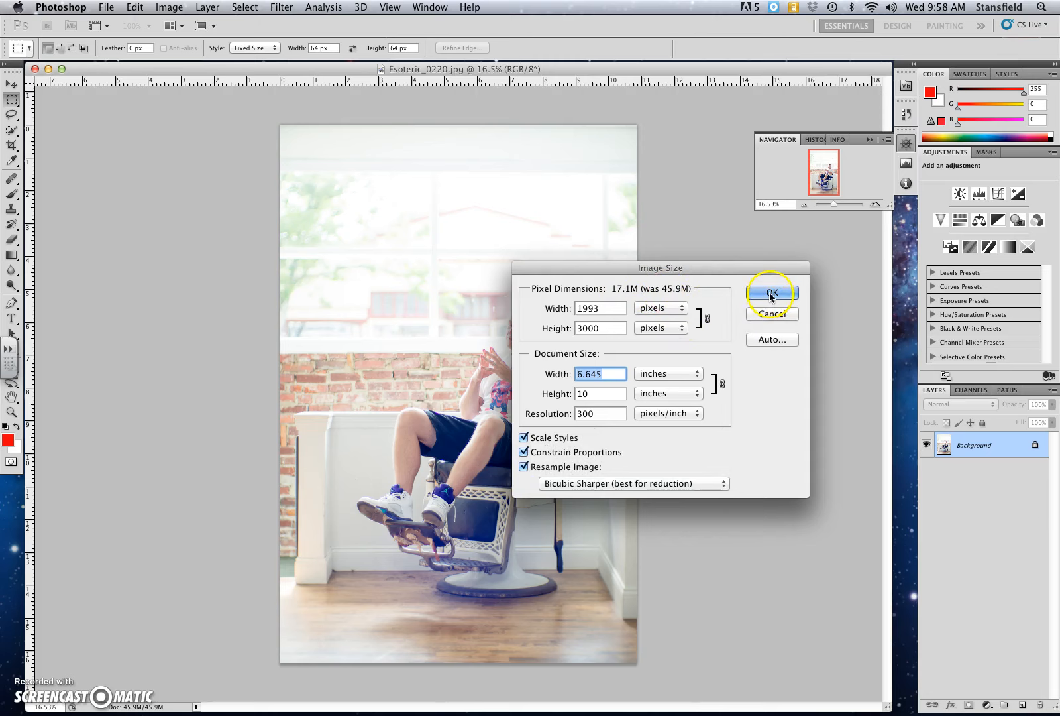
left_click(771, 292)
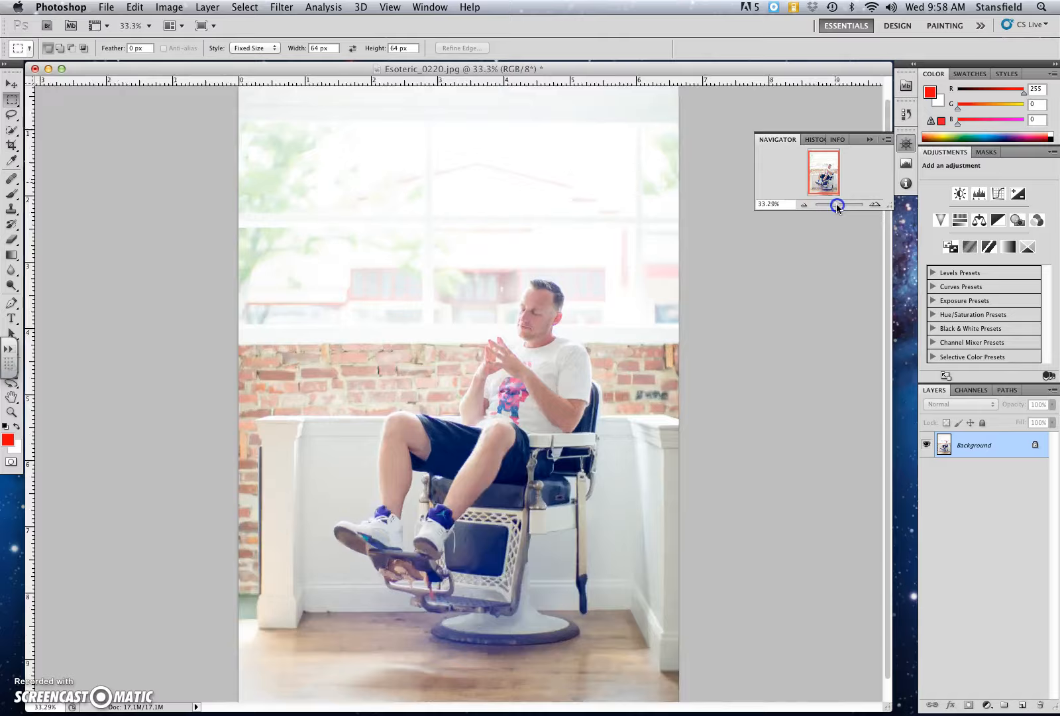